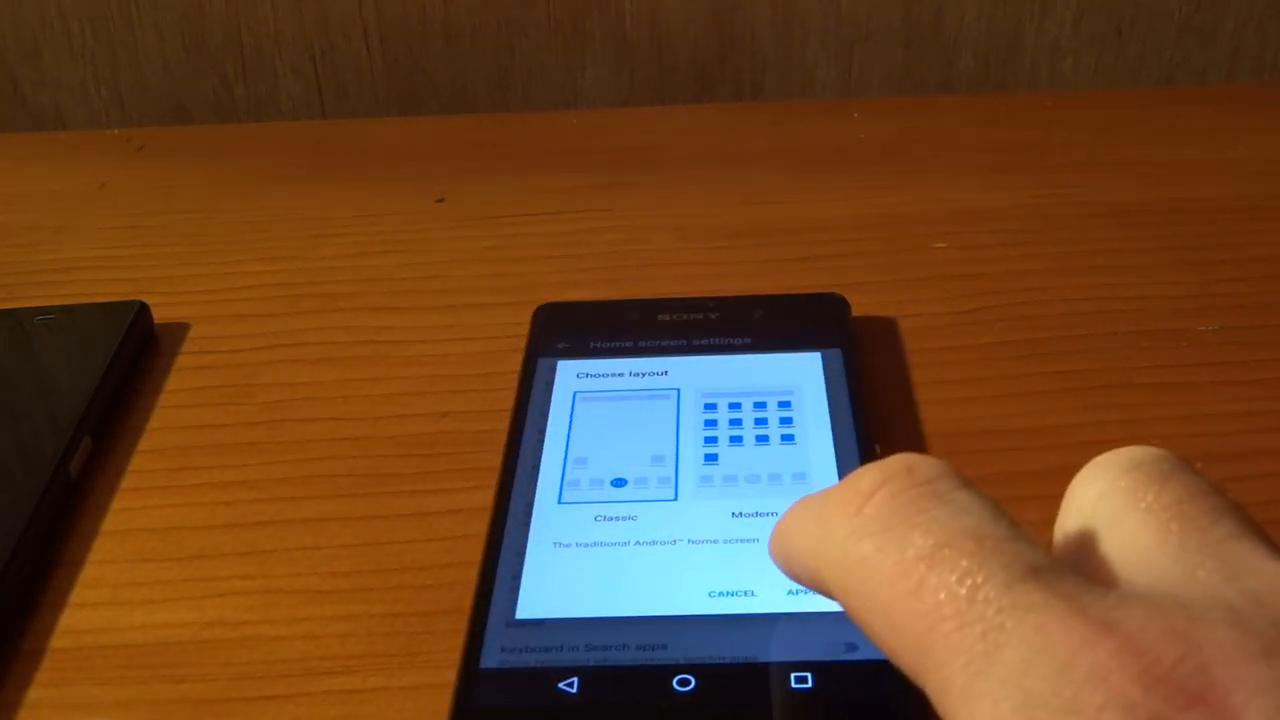
Step: Apply the Modern layout with all apps on the home screen and enter customization mode
left_click(752, 440)
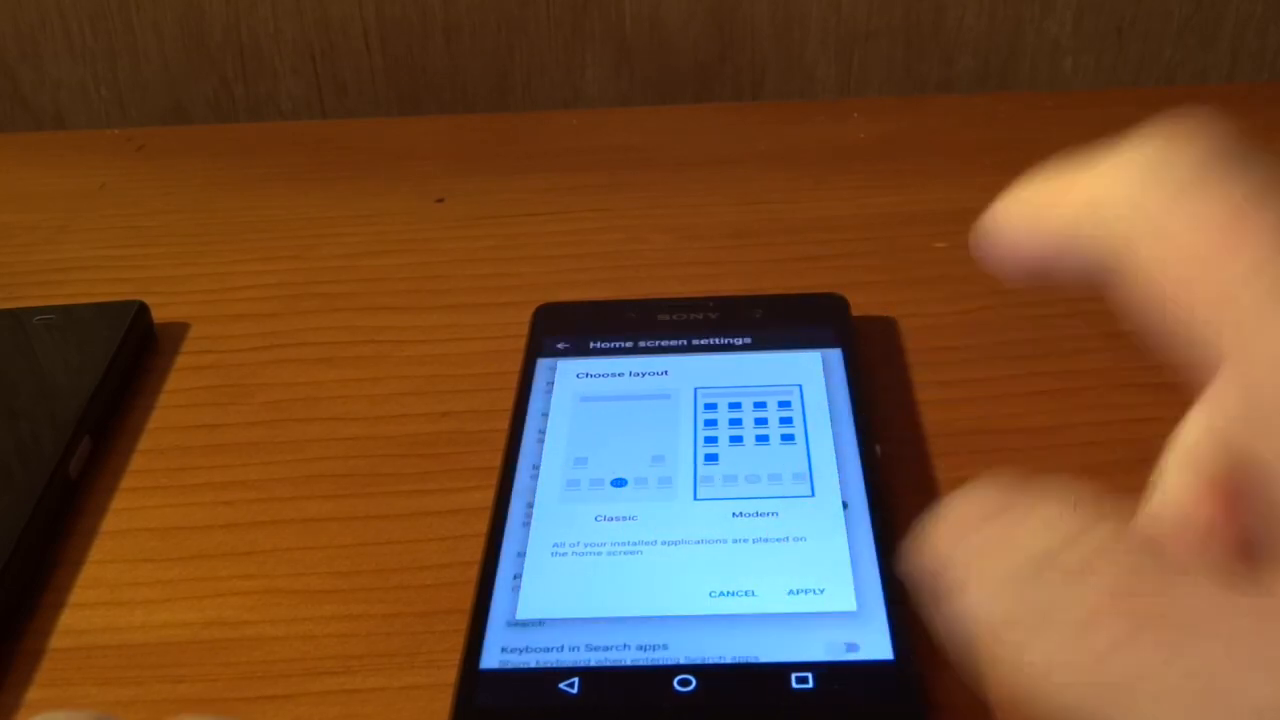
left_click(806, 592)
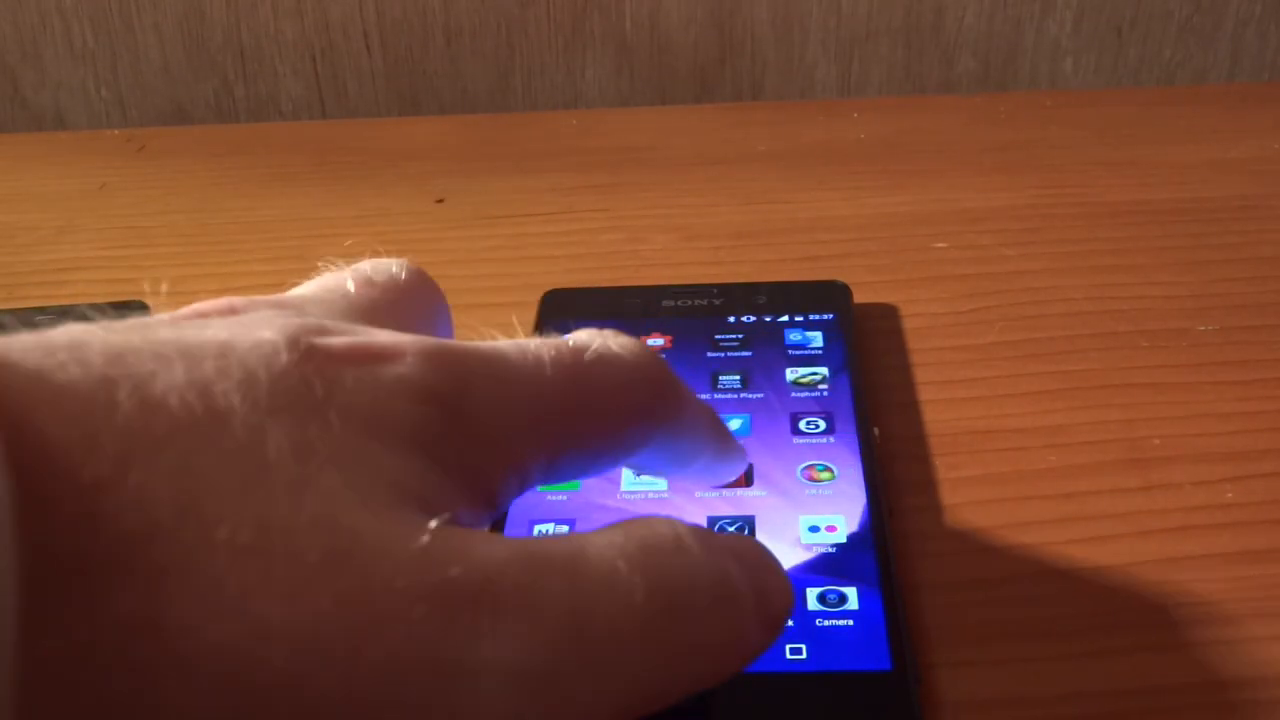
scroll("left", 3)
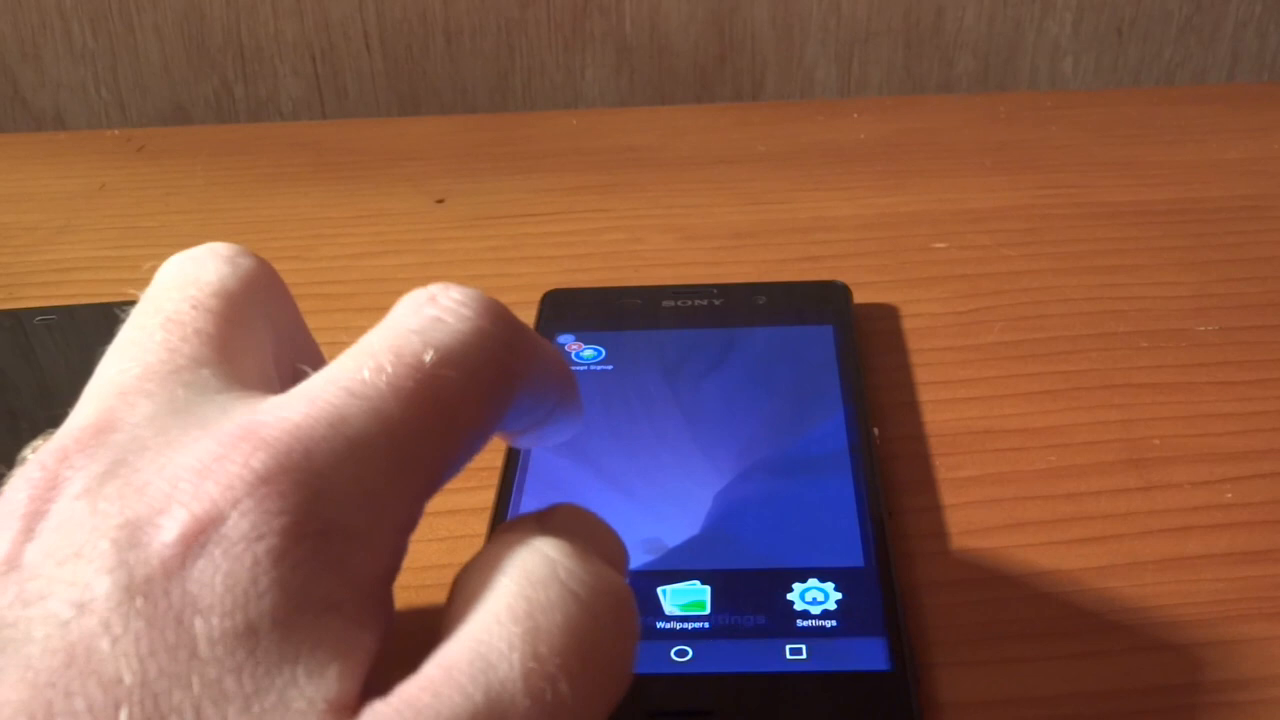
Step: From home screen settings, set the Home screen layout back to Classic
left_click(816, 596)
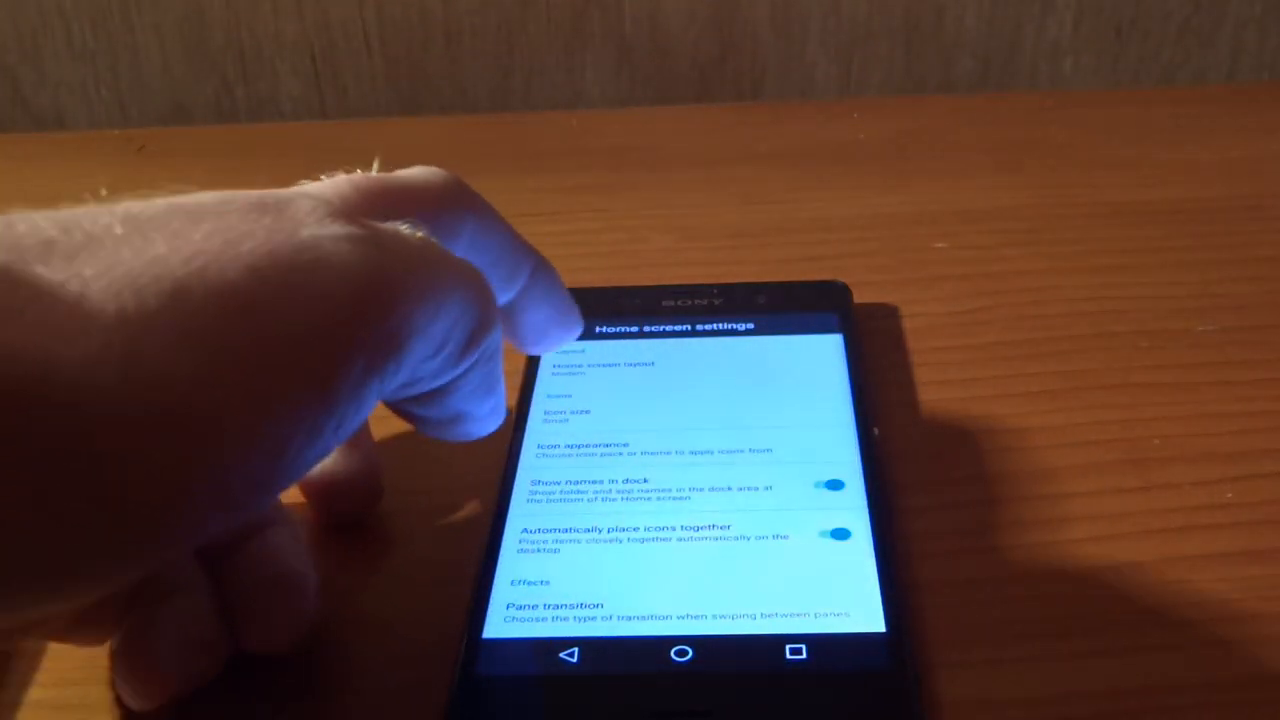
left_click(600, 368)
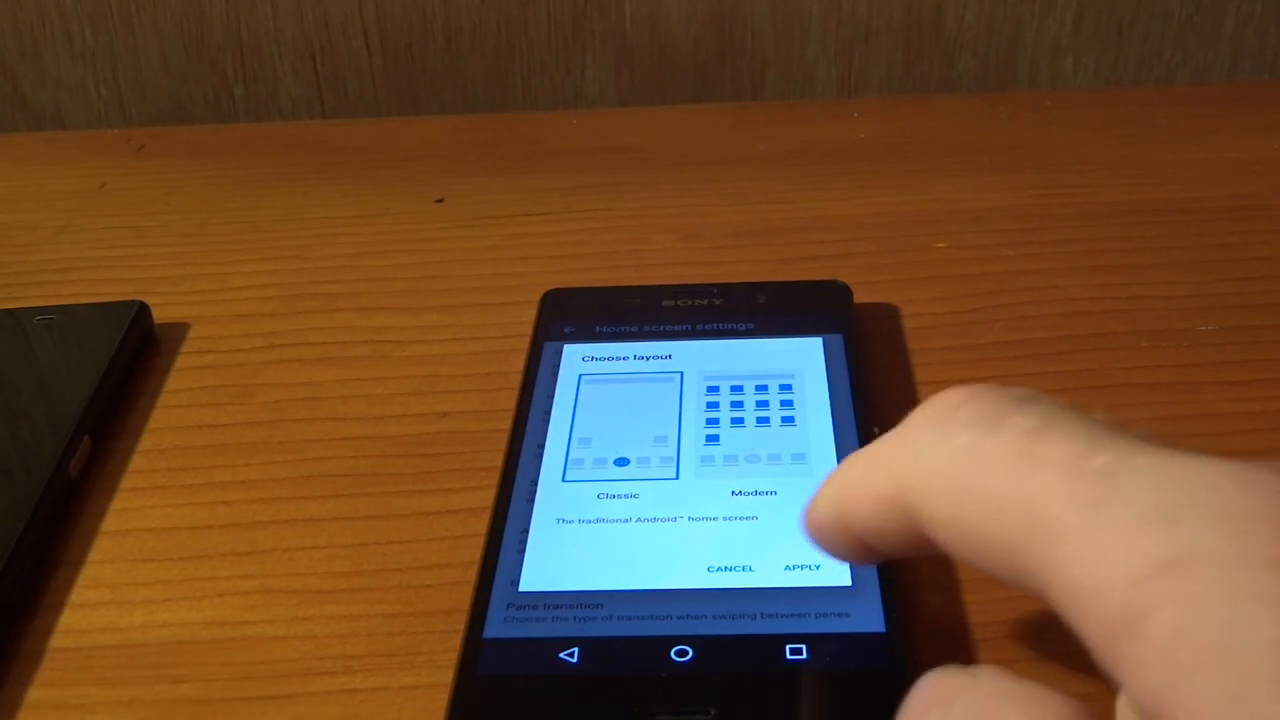
left_click(800, 568)
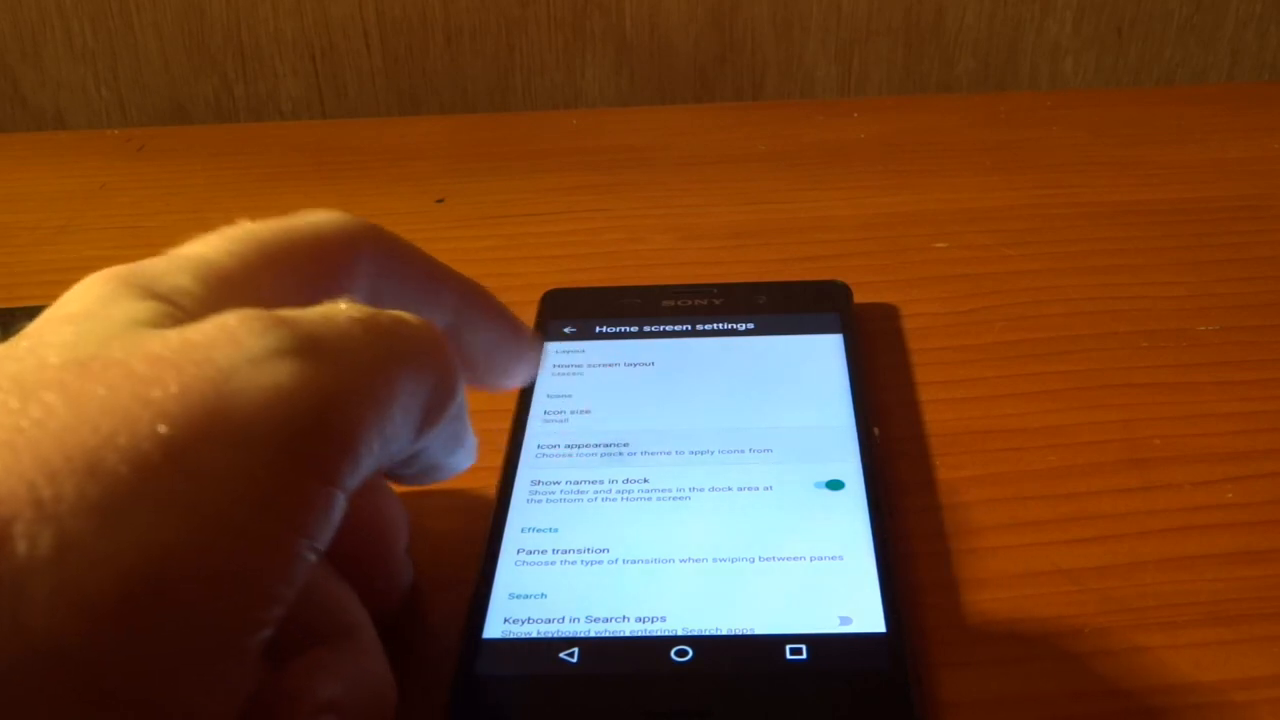
left_click(588, 444)
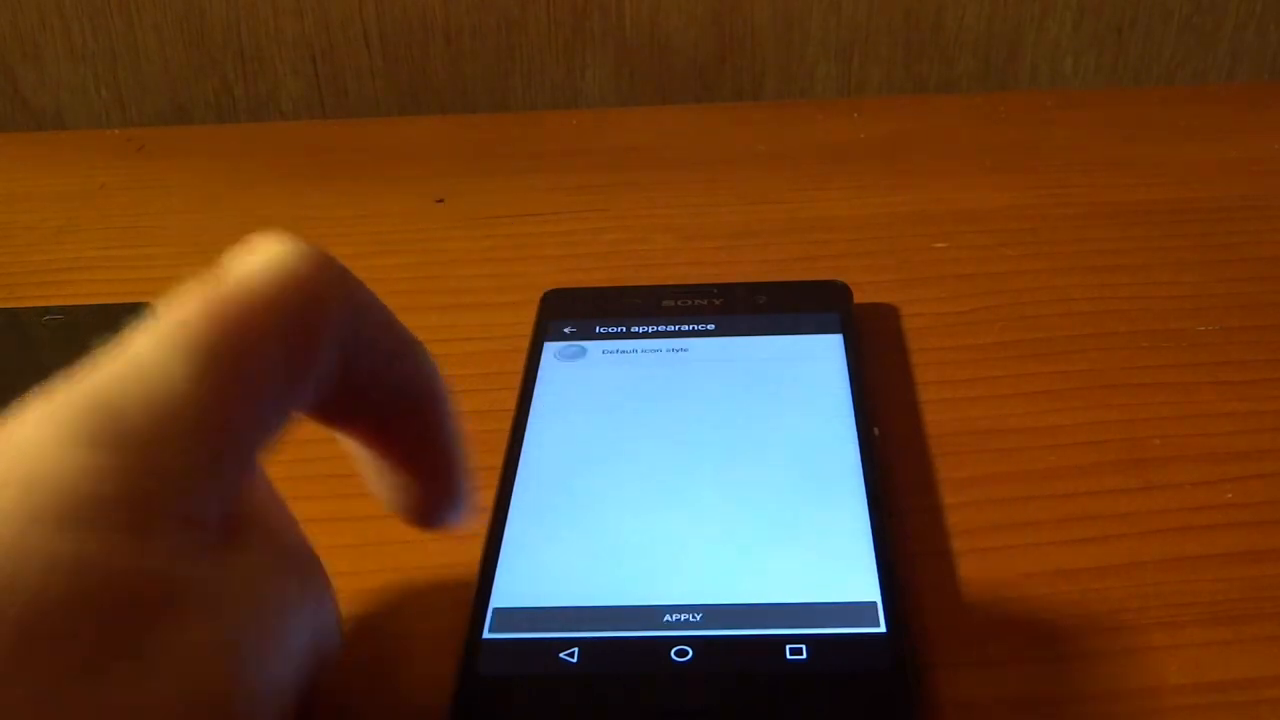
left_click(568, 328)
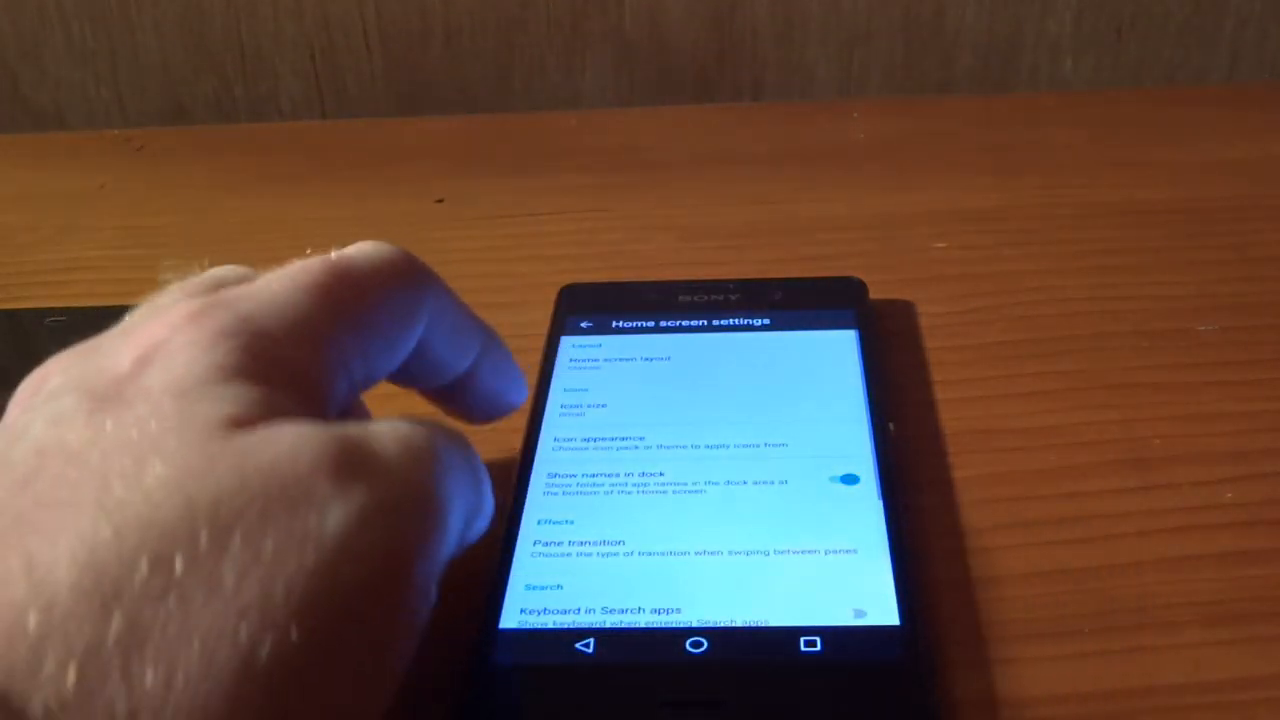
Step: Review the Framed, Disco and Round icon styles, then show the pane transition choices
left_click(598, 444)
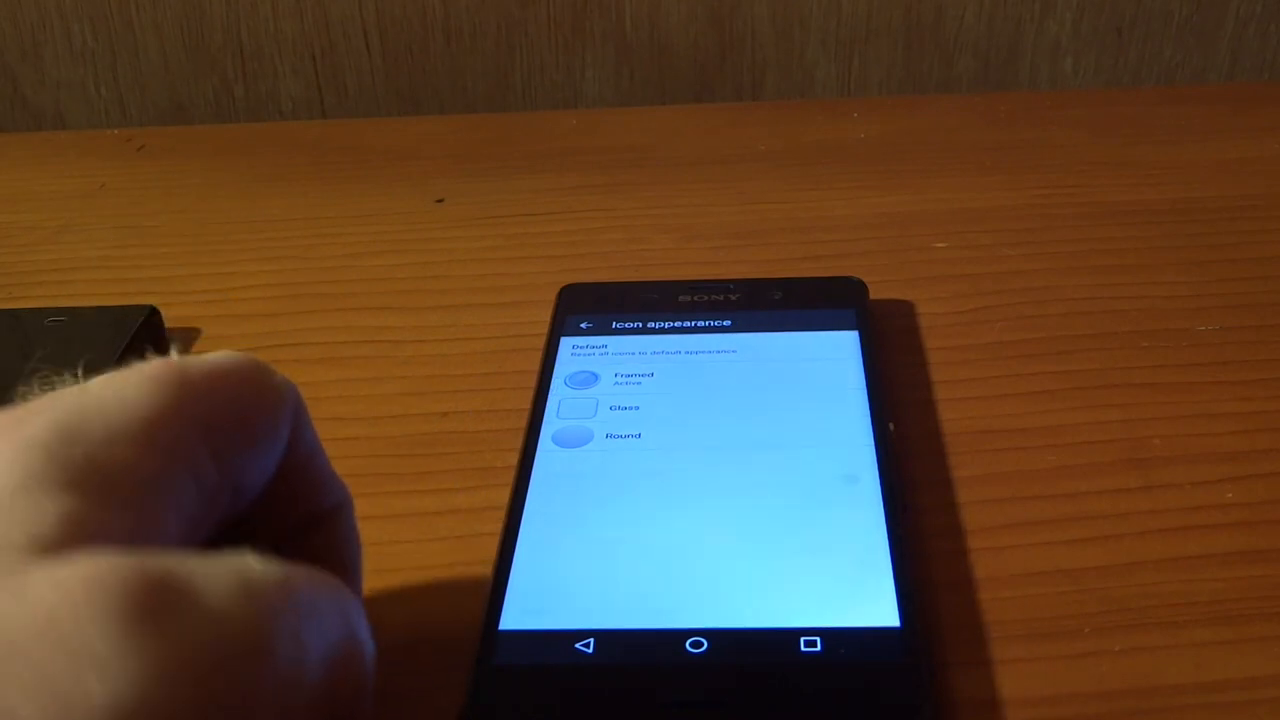
left_click(586, 322)
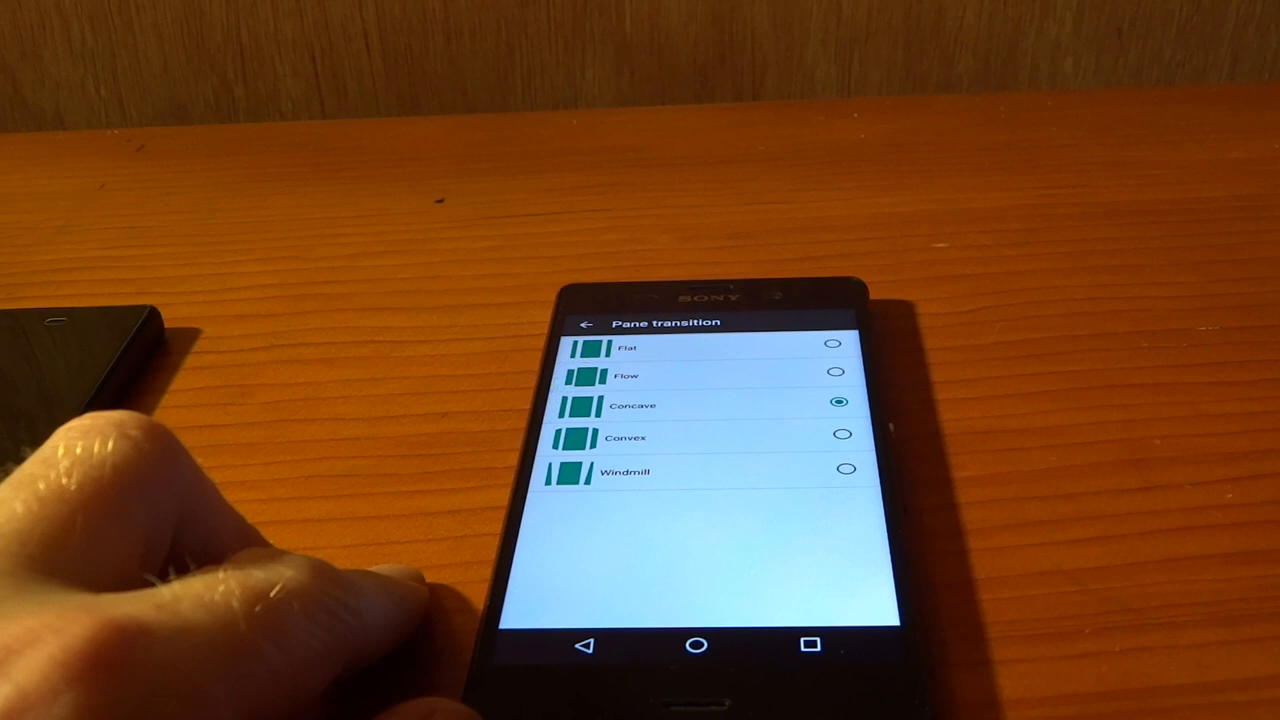
Step: Set the pane transition to Convex and return to the home screen settings
left_click(840, 434)
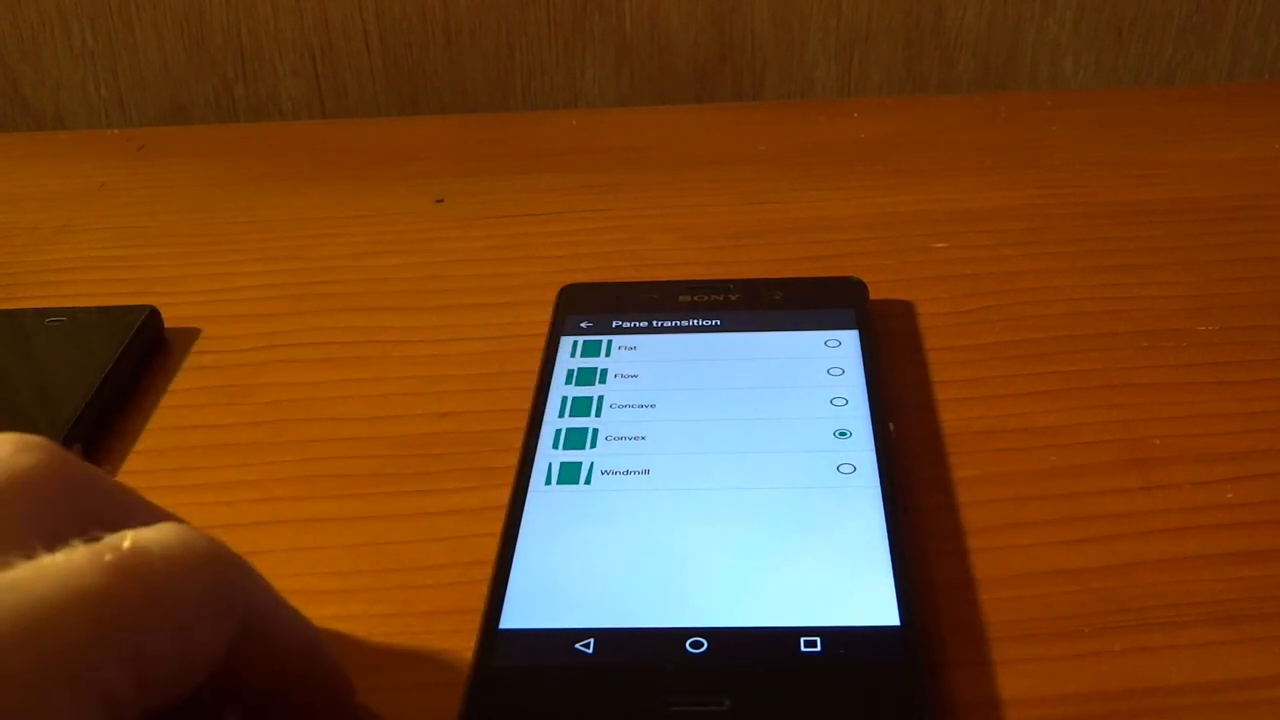
left_click(846, 468)
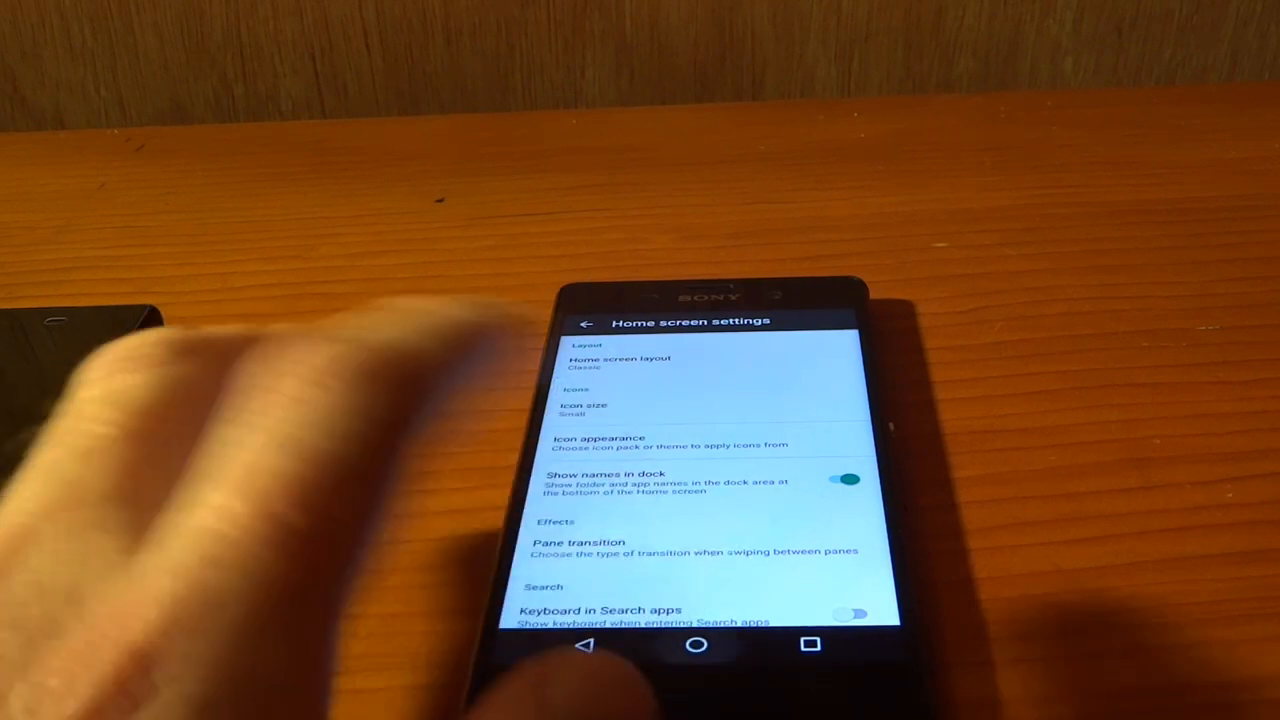
left_click(584, 644)
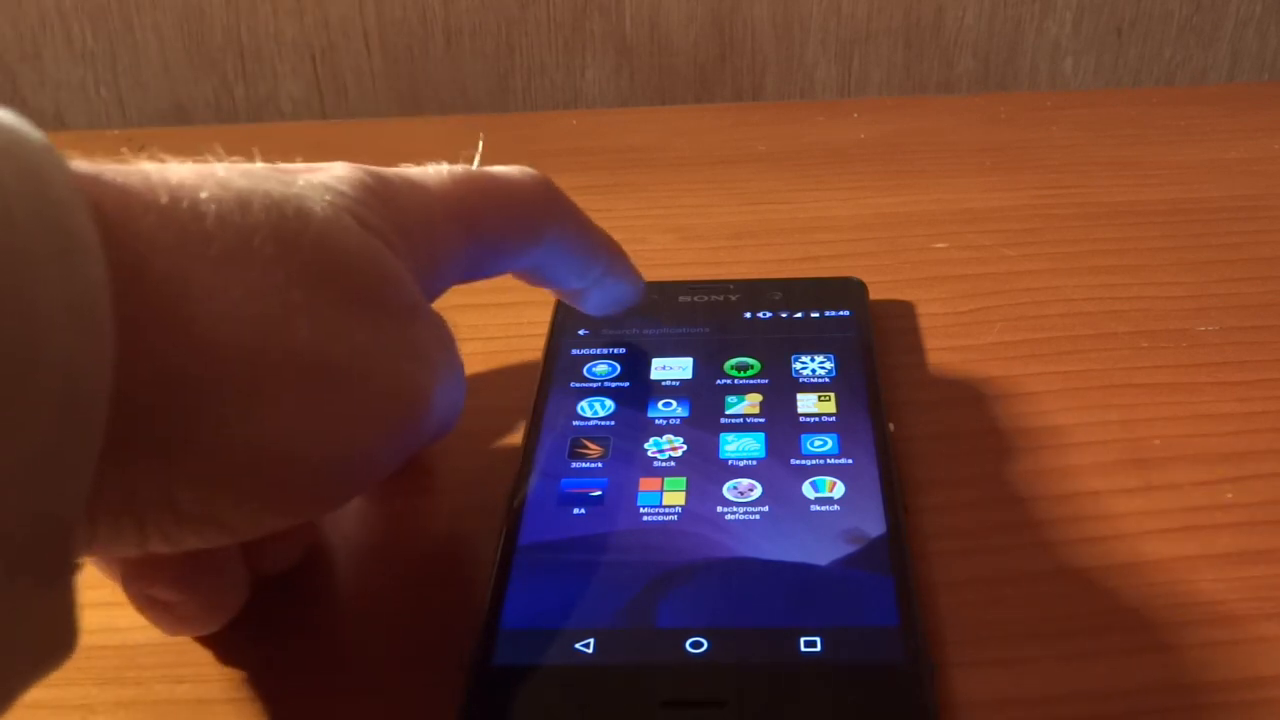
Step: Show the app search screen with its Suggested apps list
left_click(660, 332)
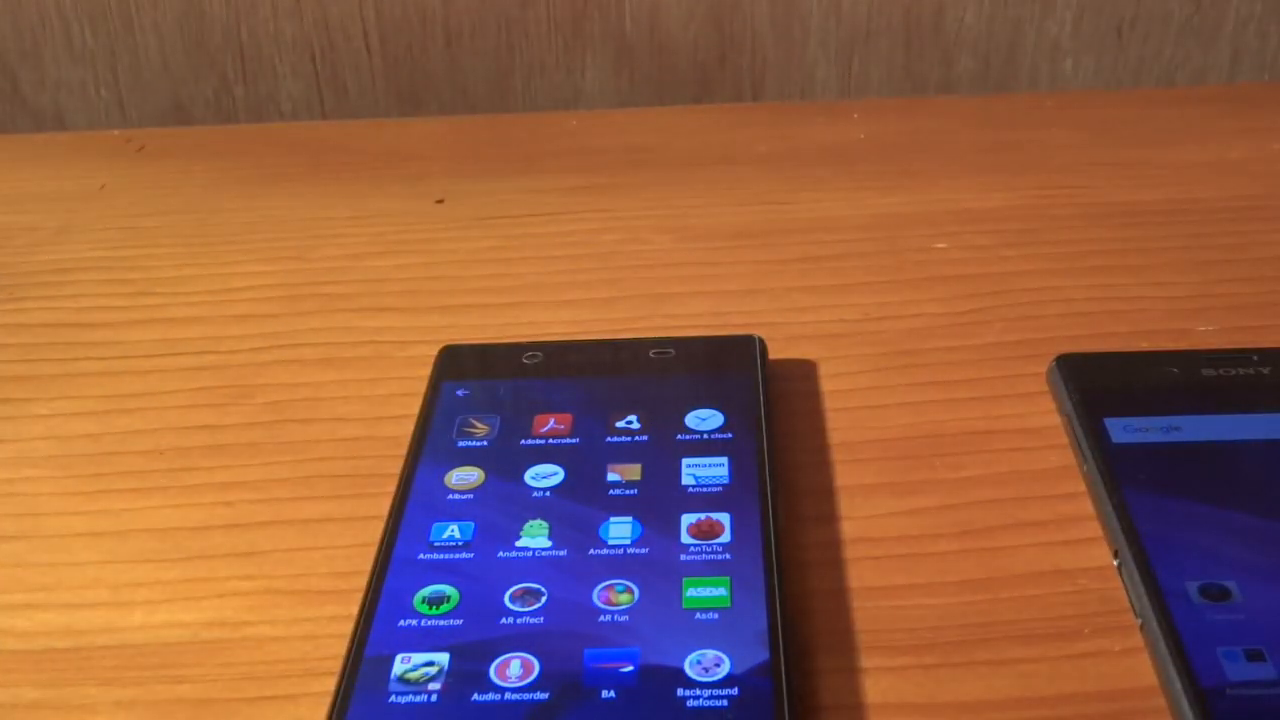
Step: Show the alphabetical app grid from Adobe through Background defocus
left_click(570, 390)
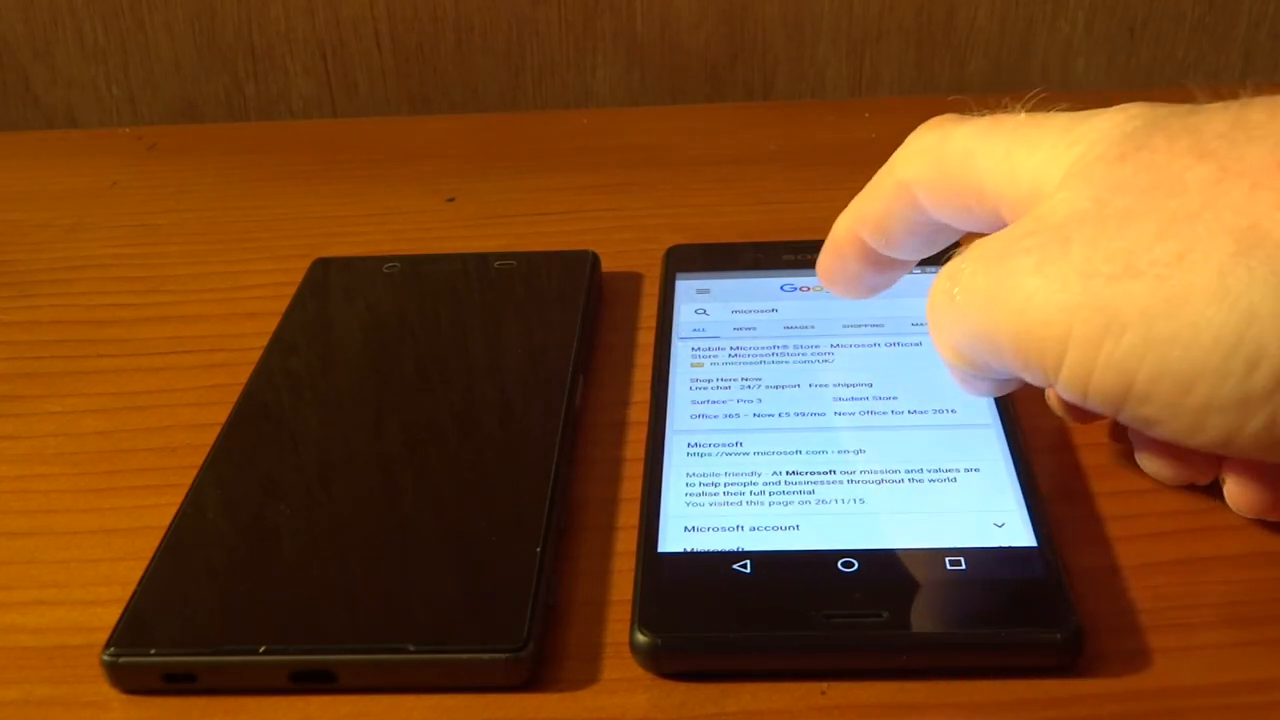
Step: Choose the Microsoft suggestion in Now on Tap to show its Google results
left_click(800, 310)
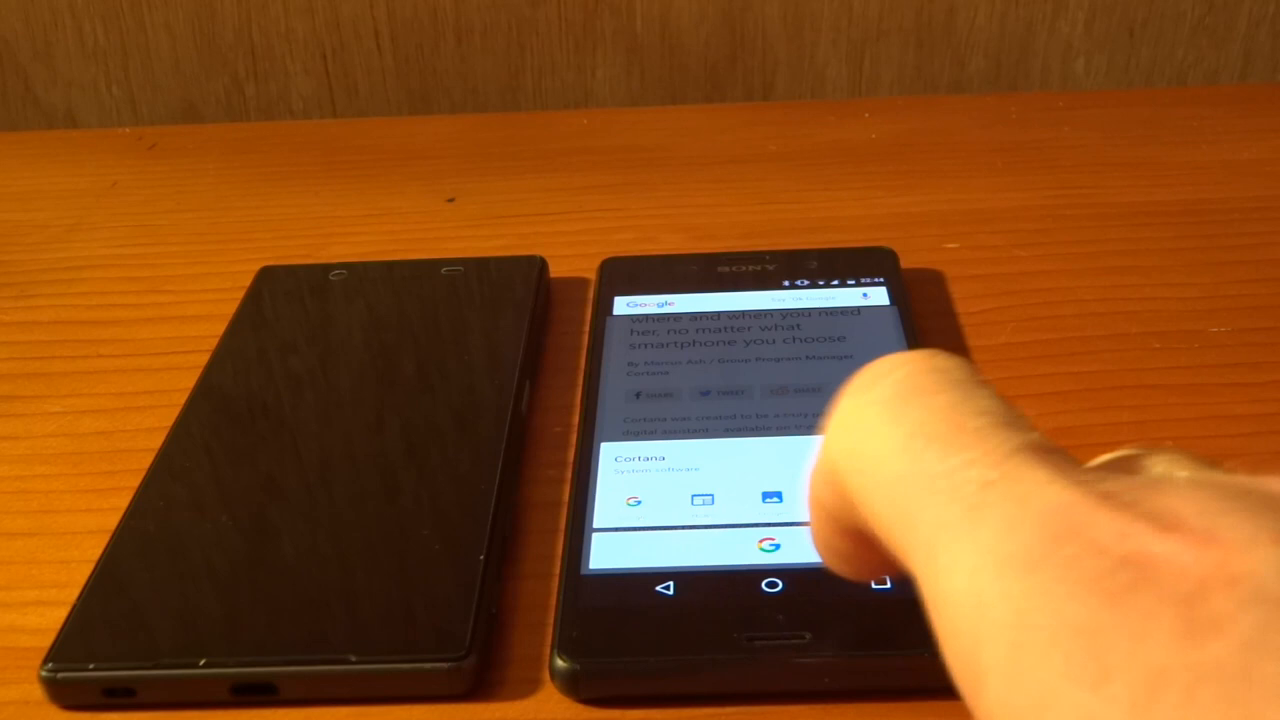
Step: Pick an action from the Now on Tap Cortana card over the article
left_click(770, 544)
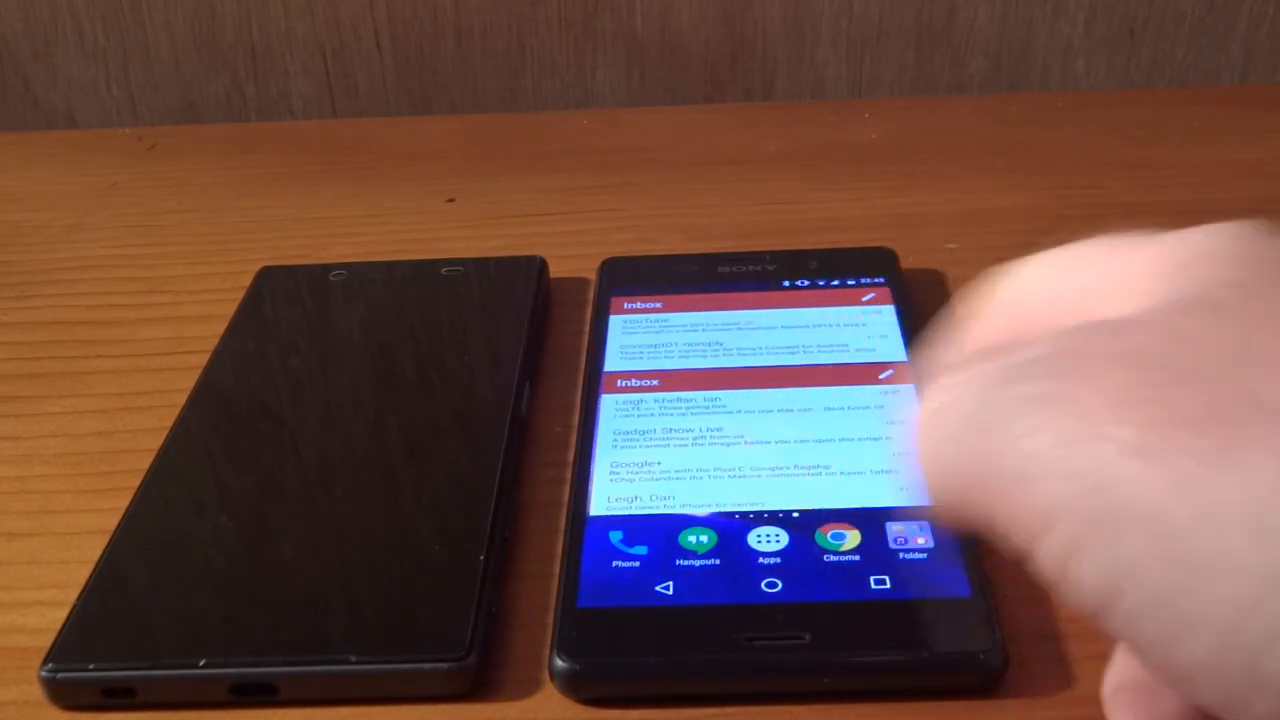
Step: Move to the wallpaper-only home page and launch the Music app
left_click(770, 584)
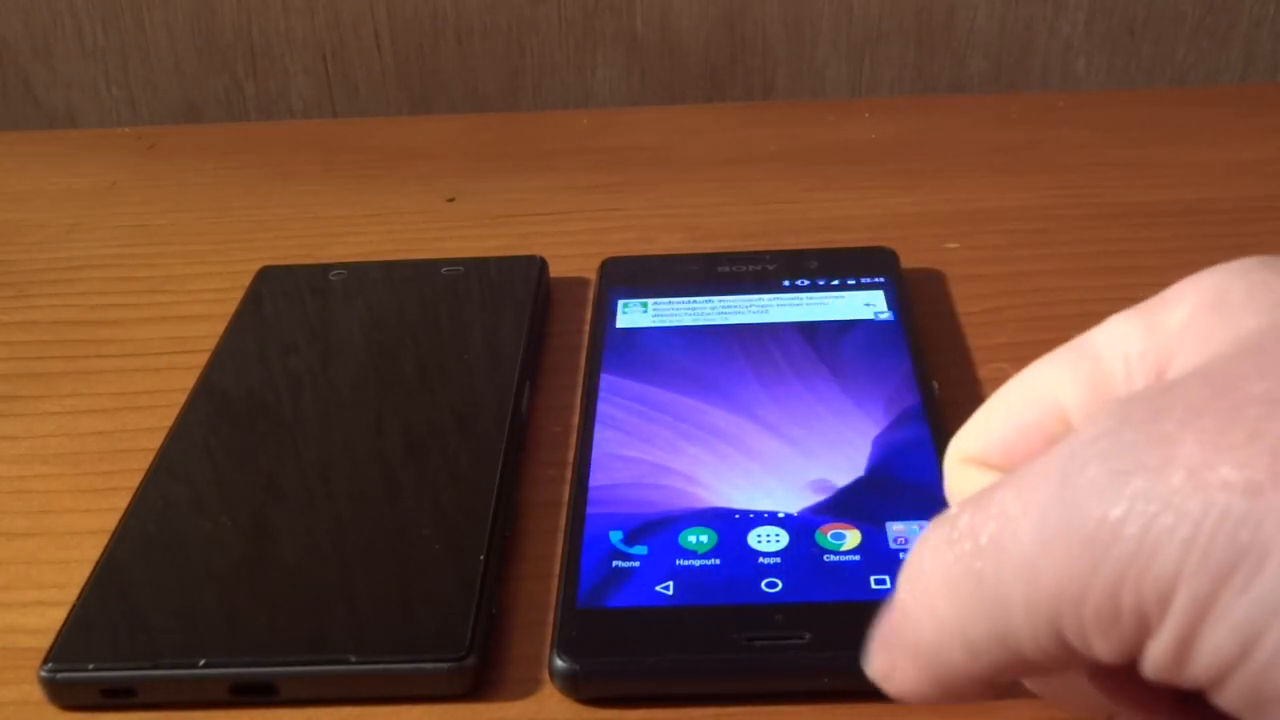
left_click(908, 544)
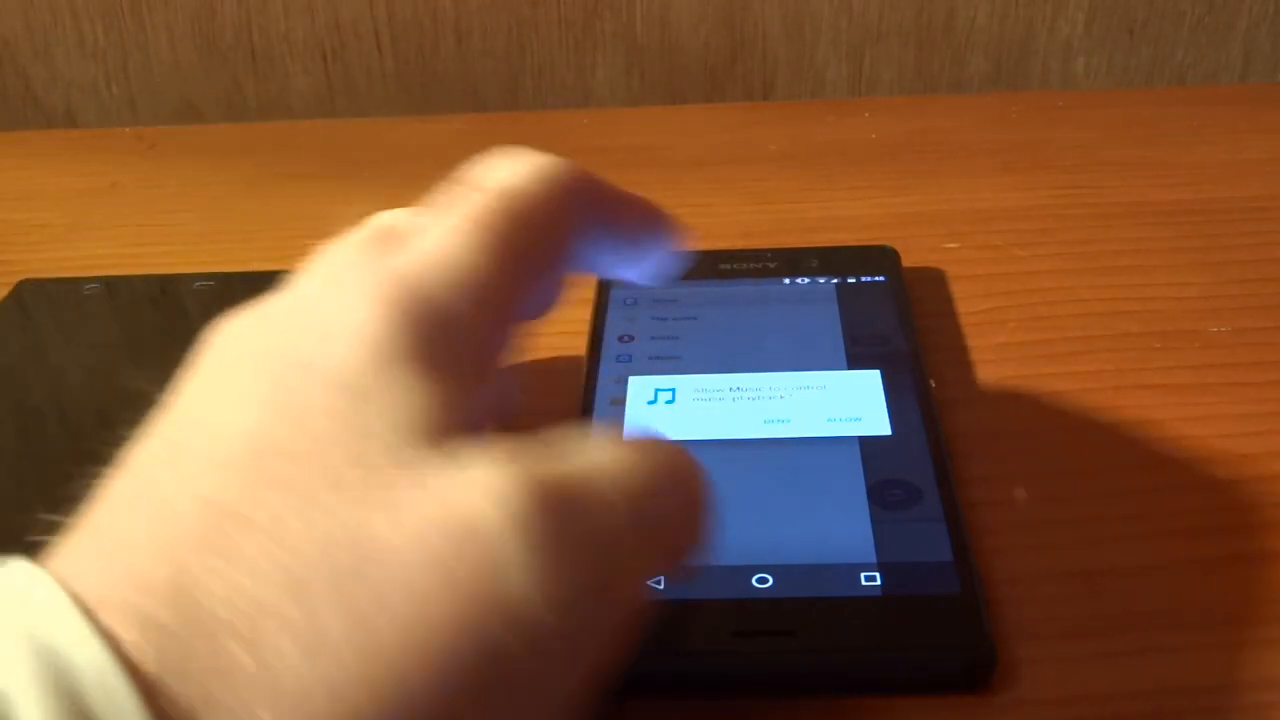
Step: Allow Music to access media on the device
left_click(844, 420)
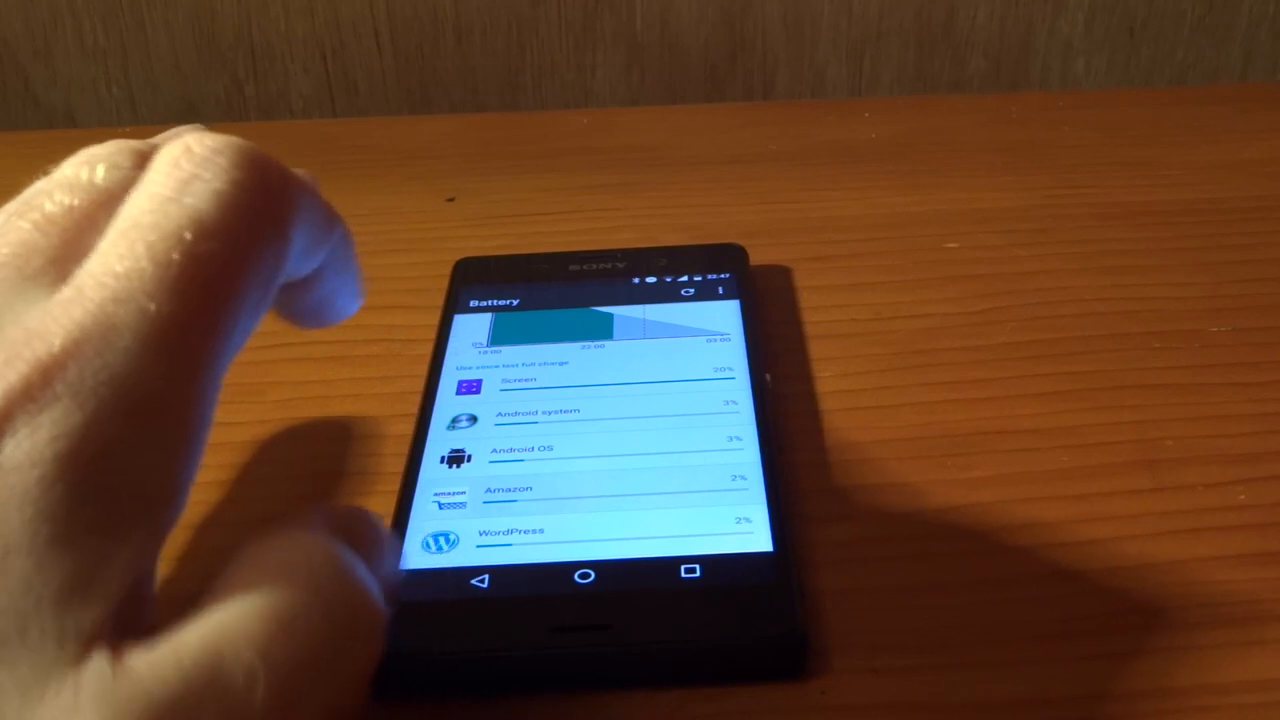
Step: Reveal the Battery screen's extra options, including battery saver and battery optimisation
left_click(510, 488)
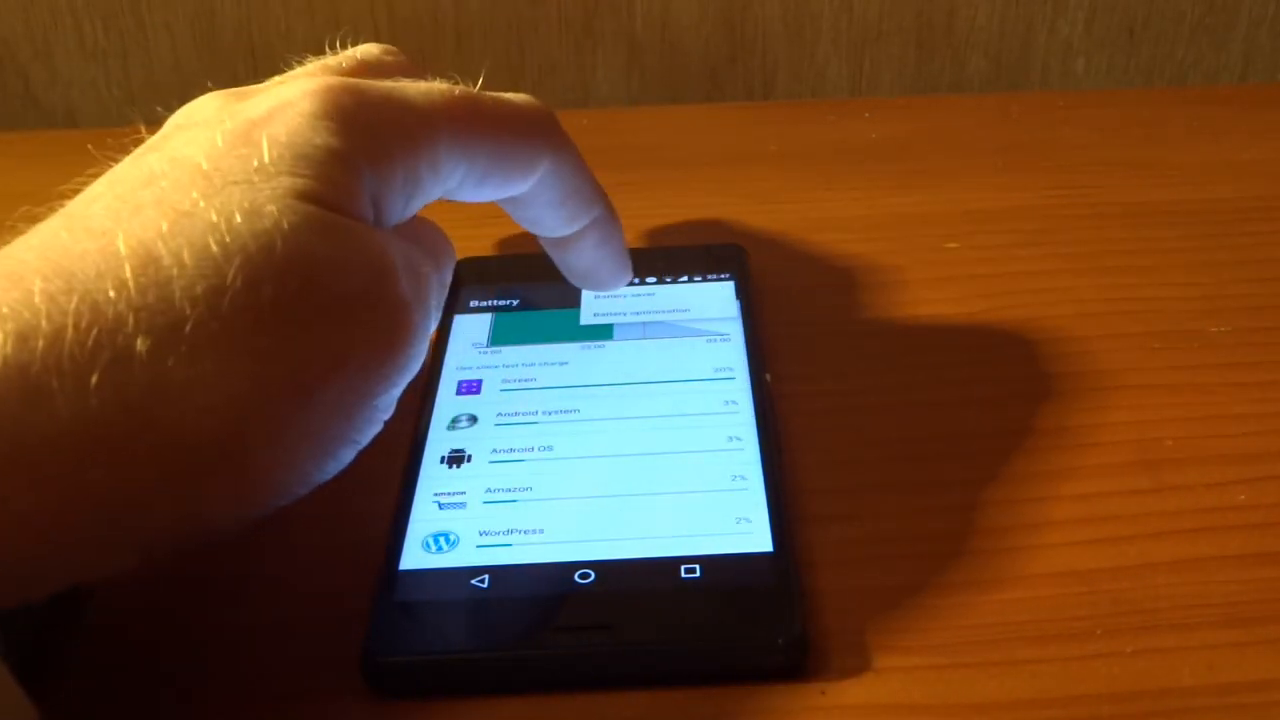
Step: View the Battery optimisation All apps list, from 3DMark through BBC Media Player
left_click(640, 318)
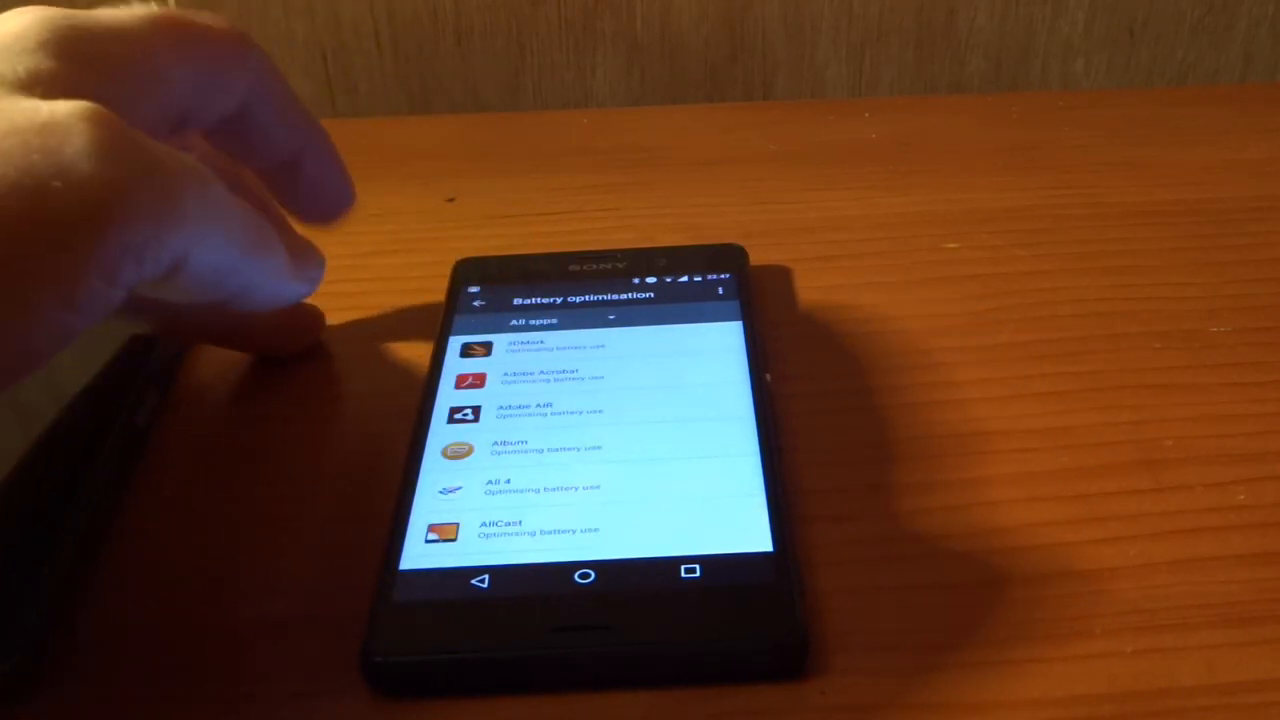
scroll("down", 3)
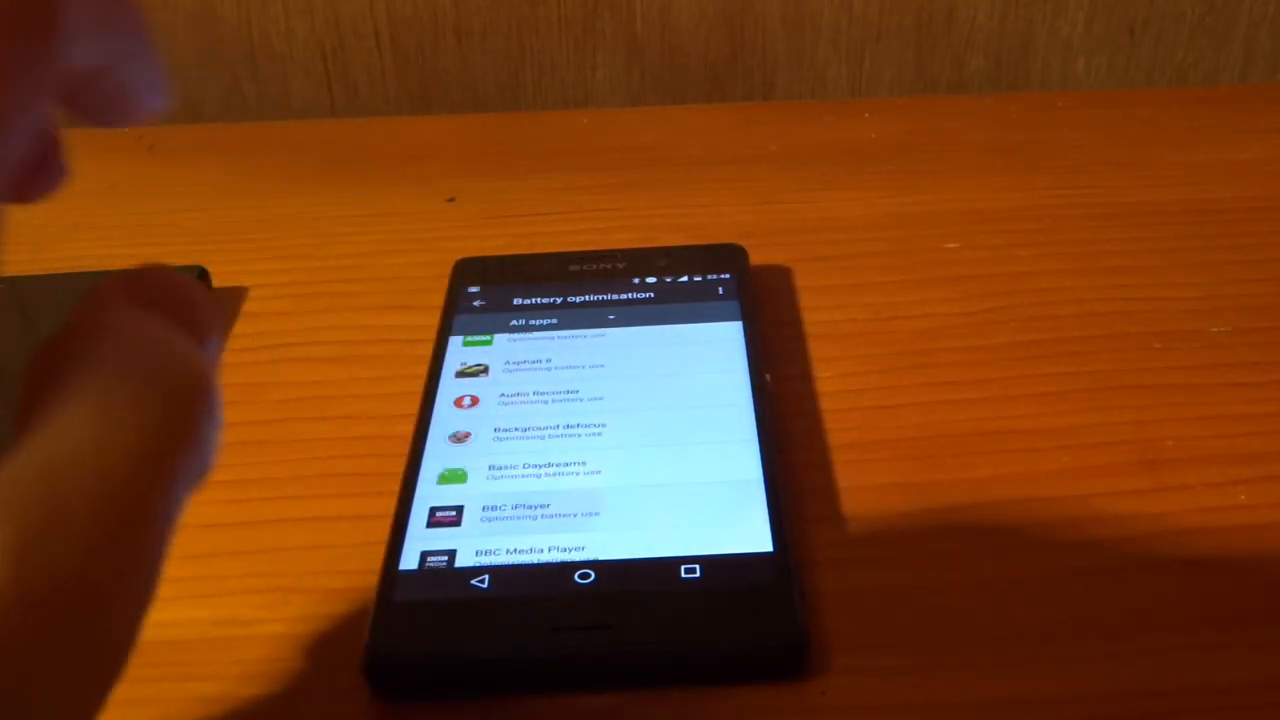
Step: Return to the launcher and launch the Beta Feedback app showing issue report and messages options
left_click(516, 516)
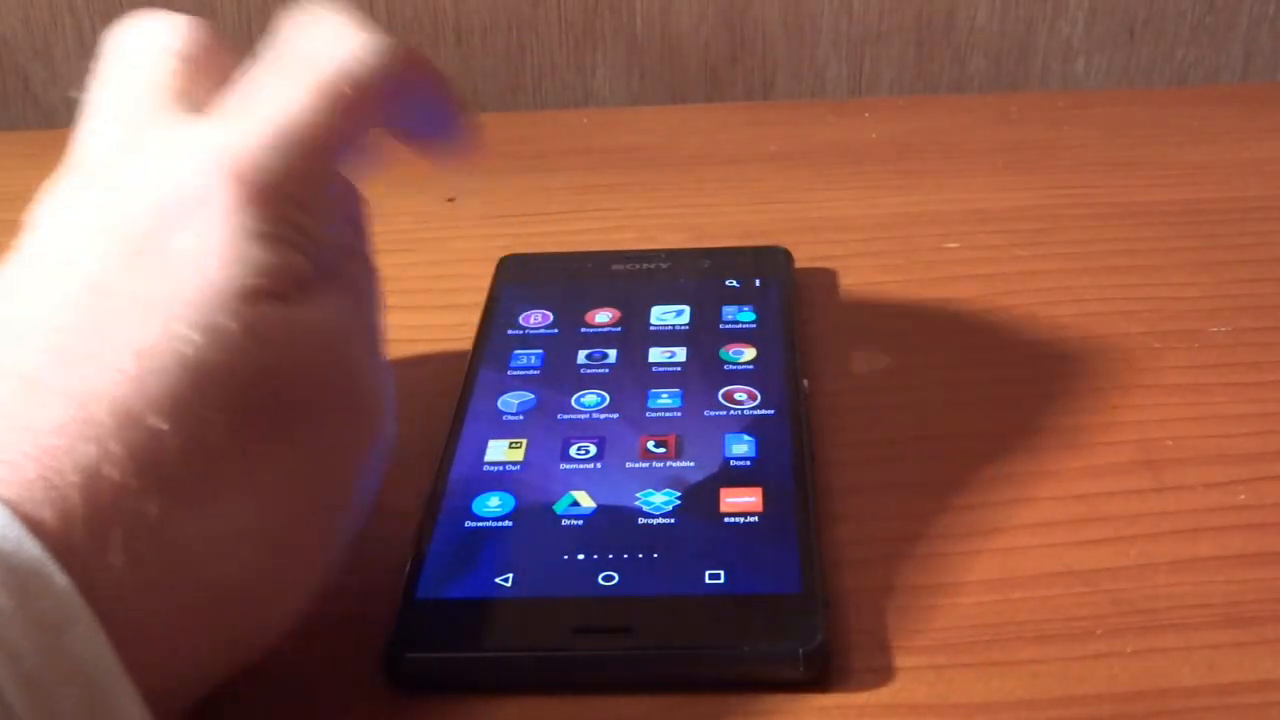
left_click(520, 320)
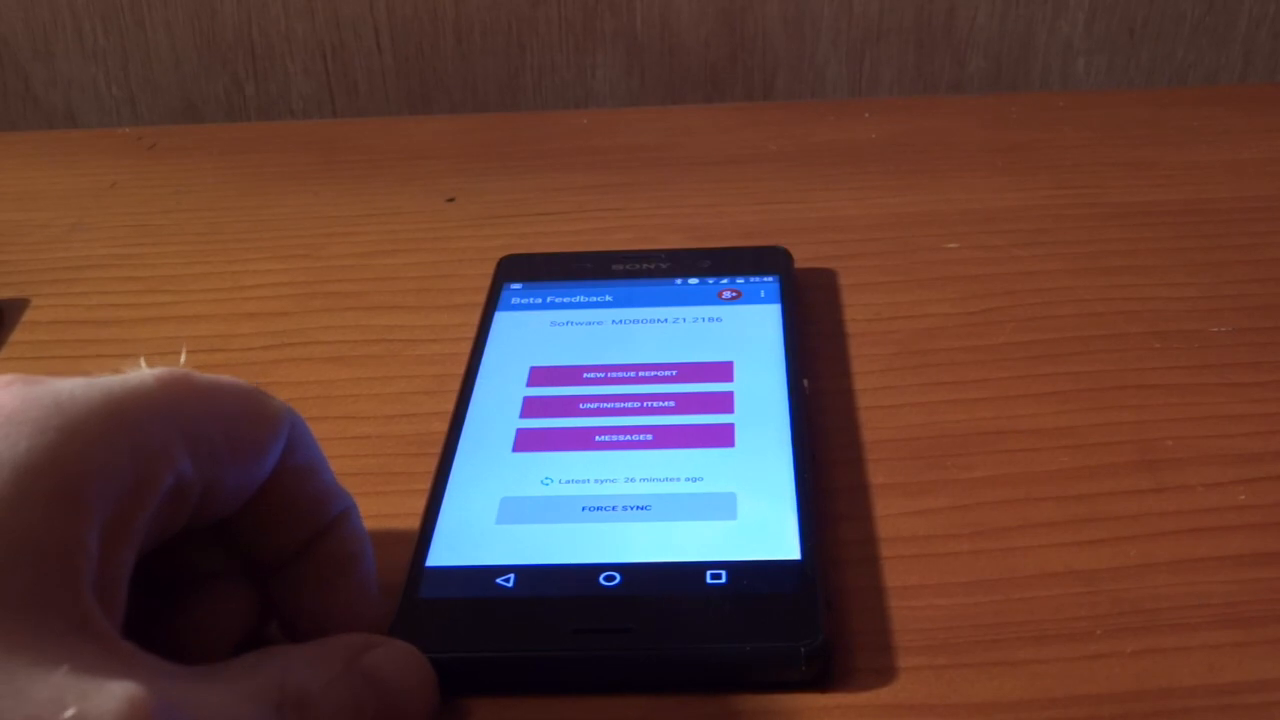